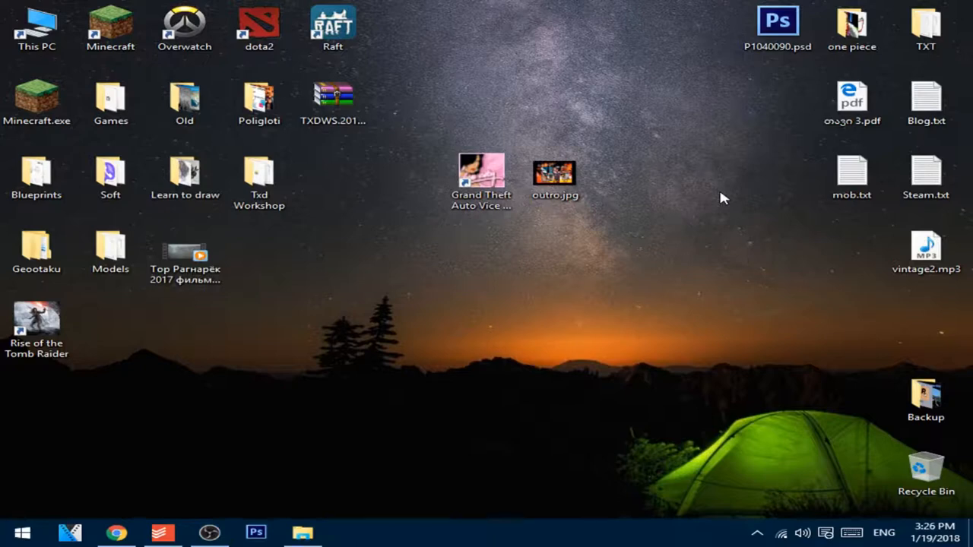
Preview the replacement outro.jpg image and close the preview.
double_click(559, 168)
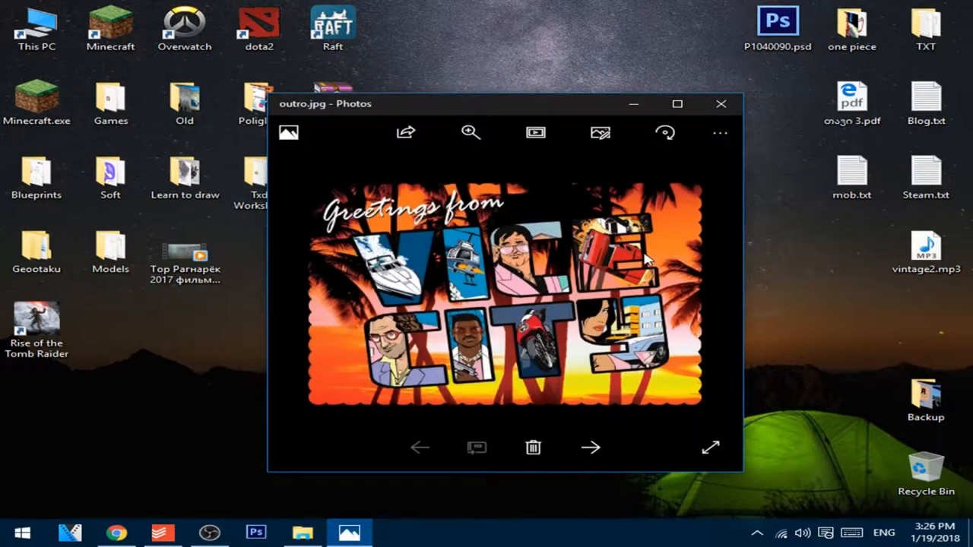
mouse_move(721, 103)
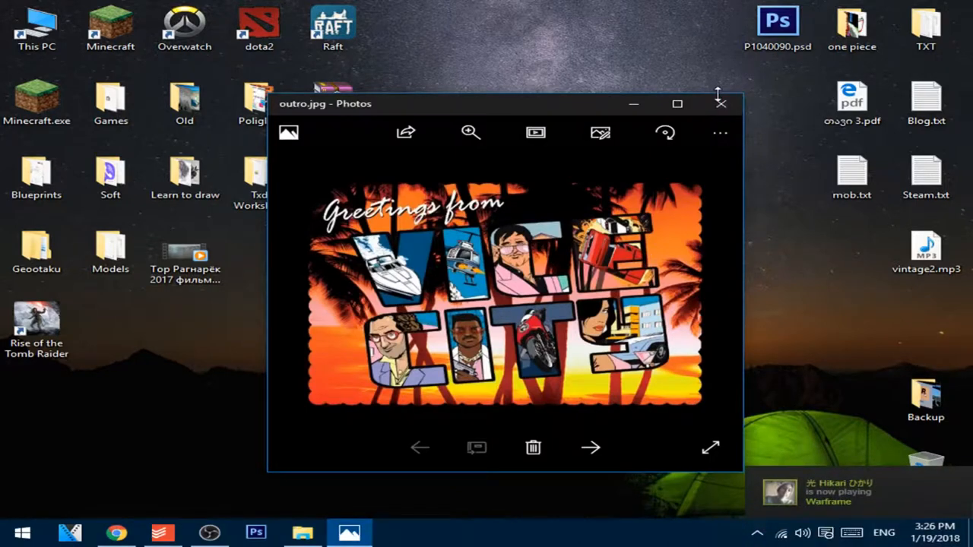
left_click(722, 103)
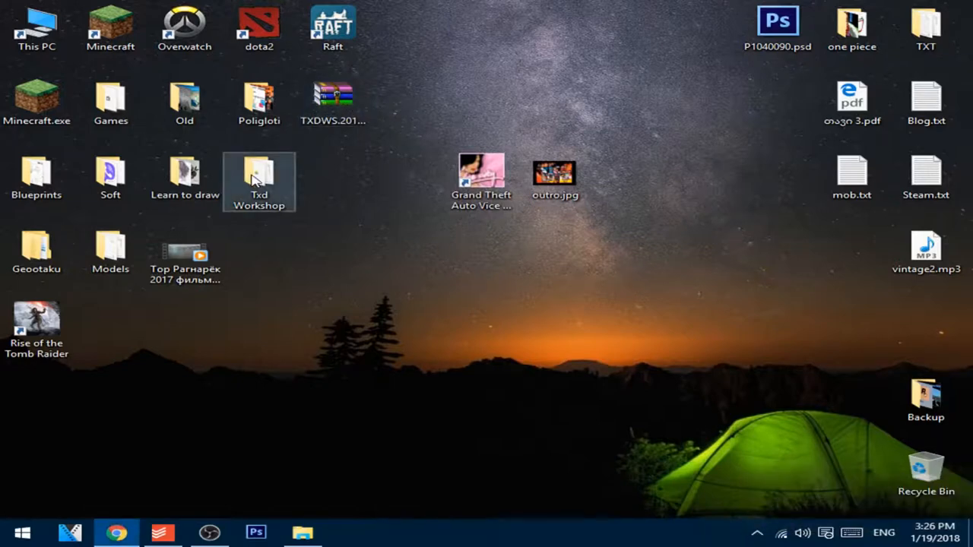
Launch txdworkshop.exe and load outro.txd from the Vice City txd folder.
double_click(258, 173)
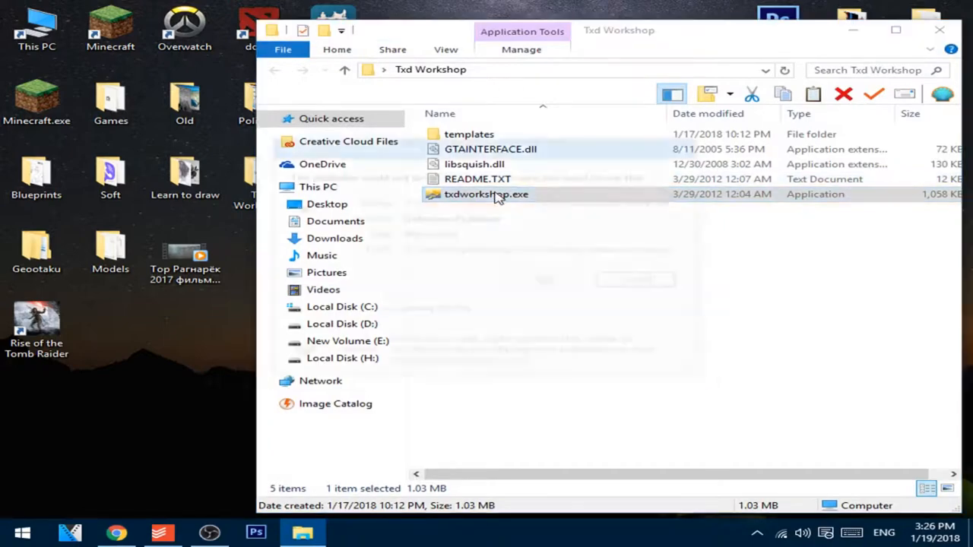
double_click(486, 195)
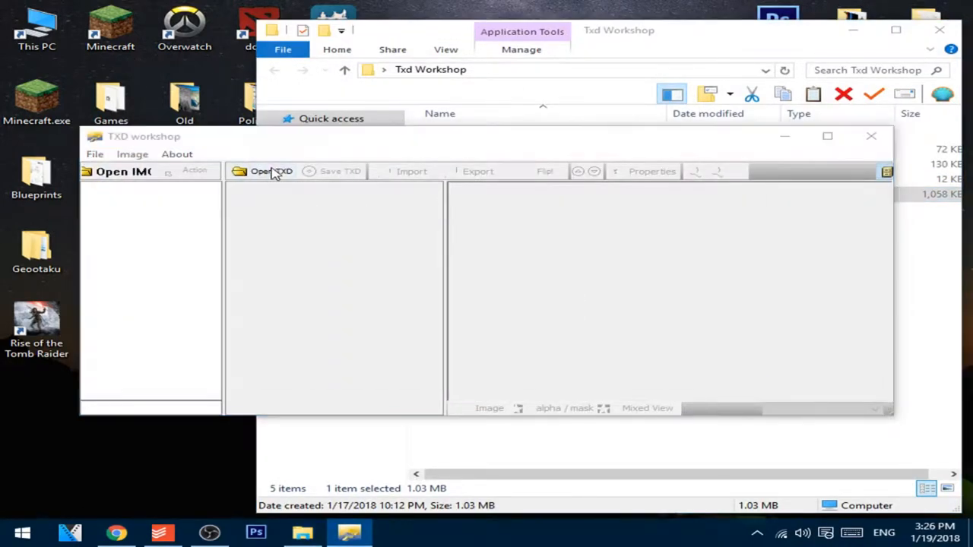
left_click(270, 170)
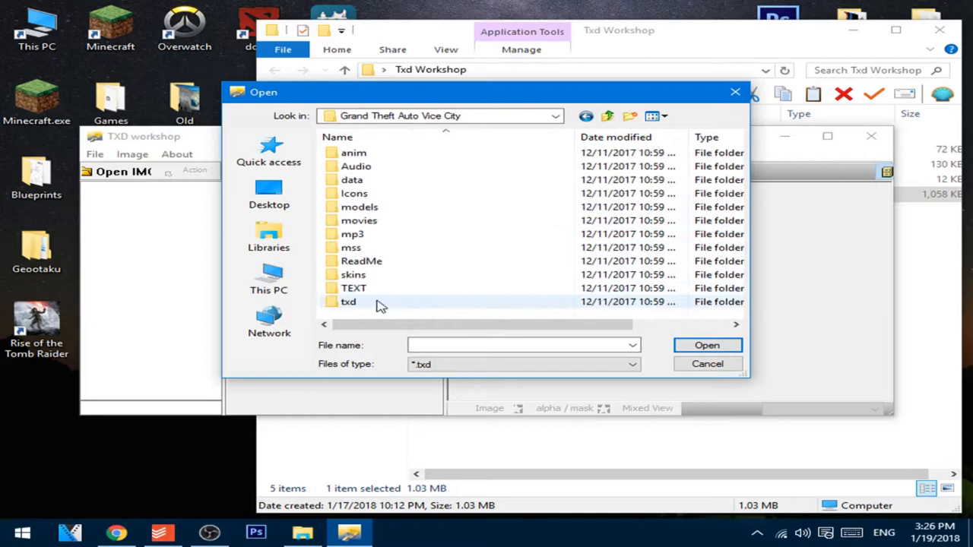
double_click(347, 301)
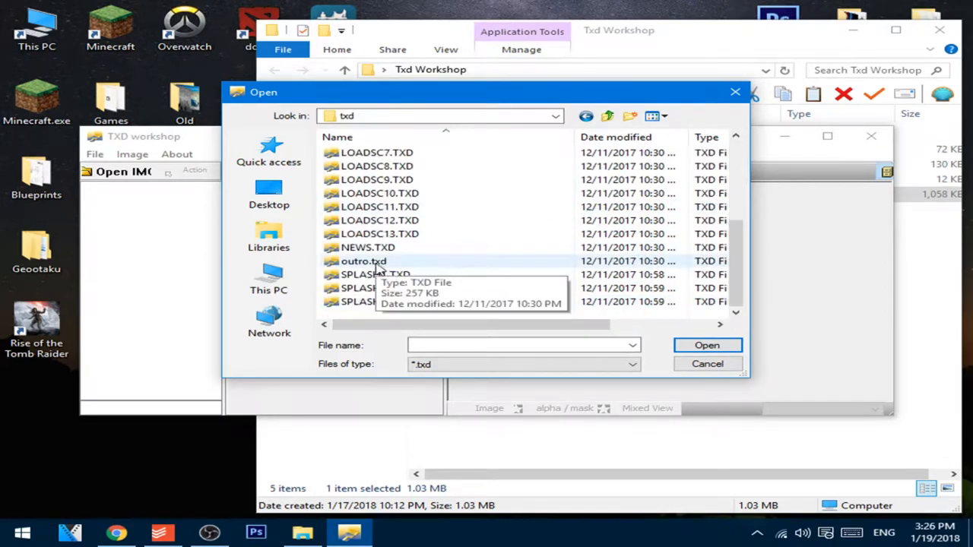
double_click(362, 261)
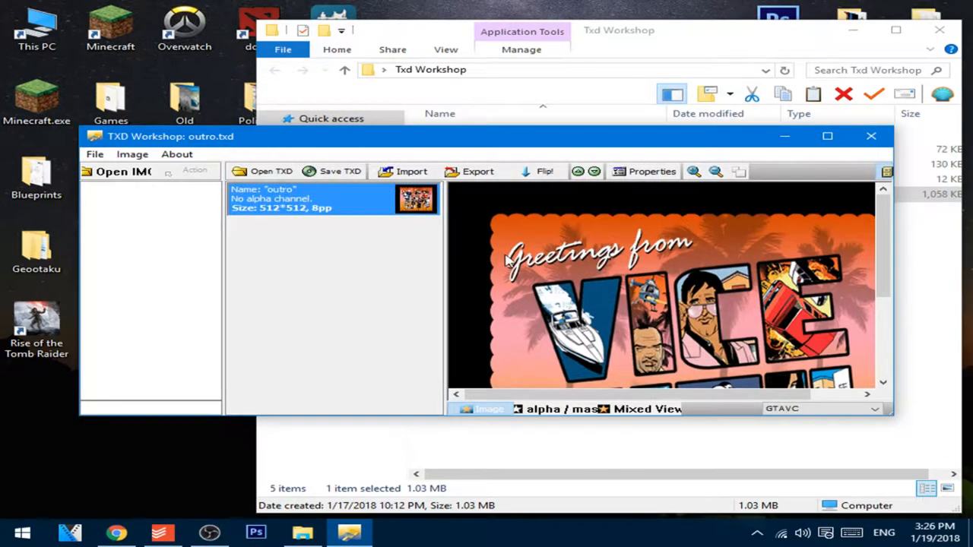
mouse_move(476, 170)
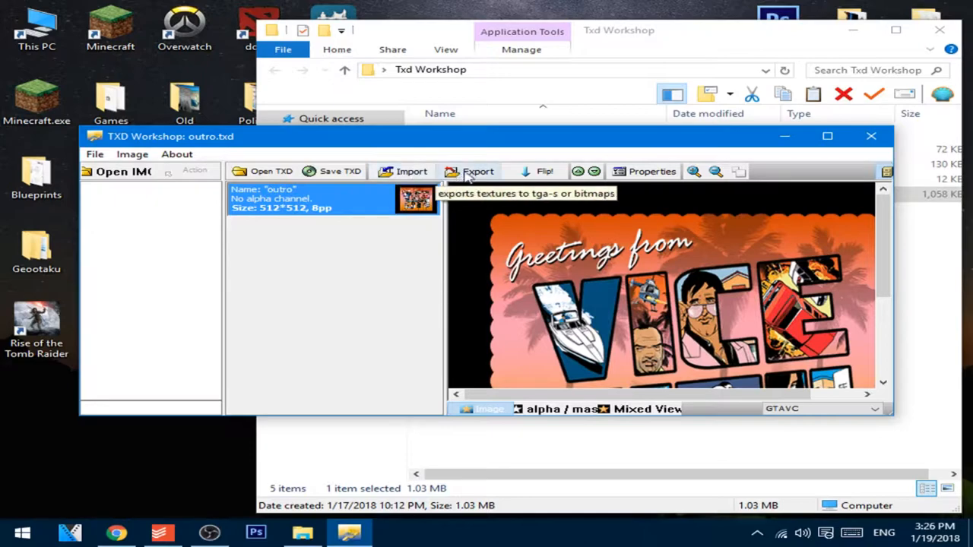
mouse_move(487, 349)
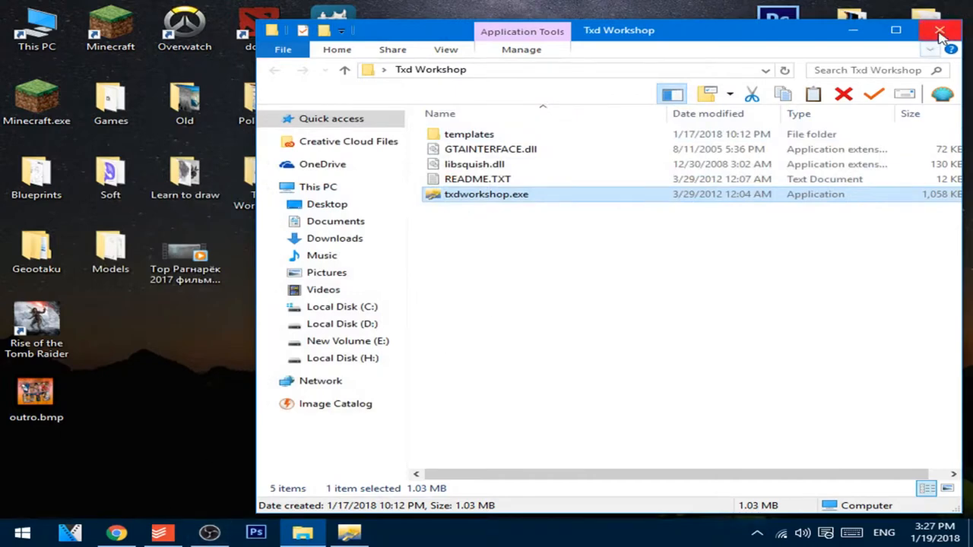
Close Explorer and open the exported outro.bmp in paint.net.
left_click(940, 29)
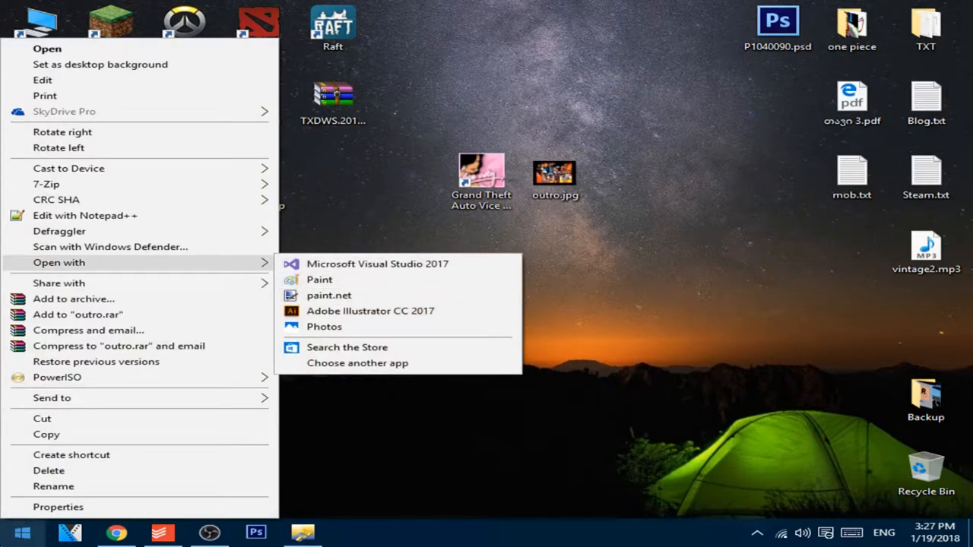
left_click(330, 294)
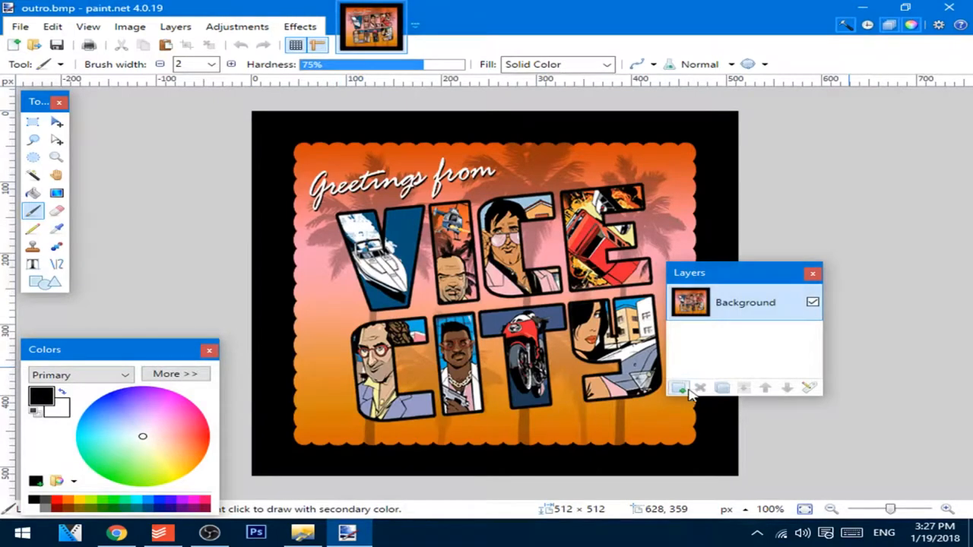
Add a new layer and paste the high-quality image, keeping the 512×512 canvas.
left_click(679, 388)
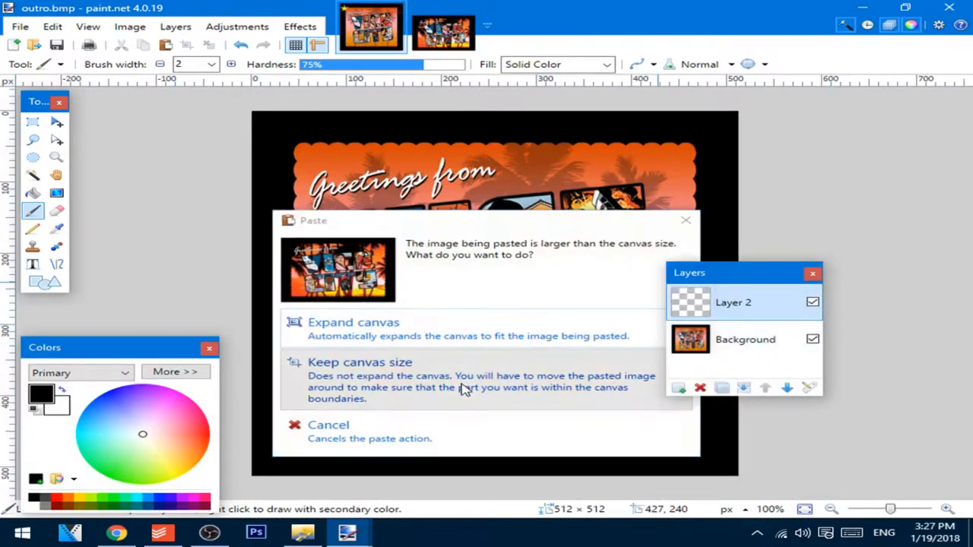
left_click(359, 362)
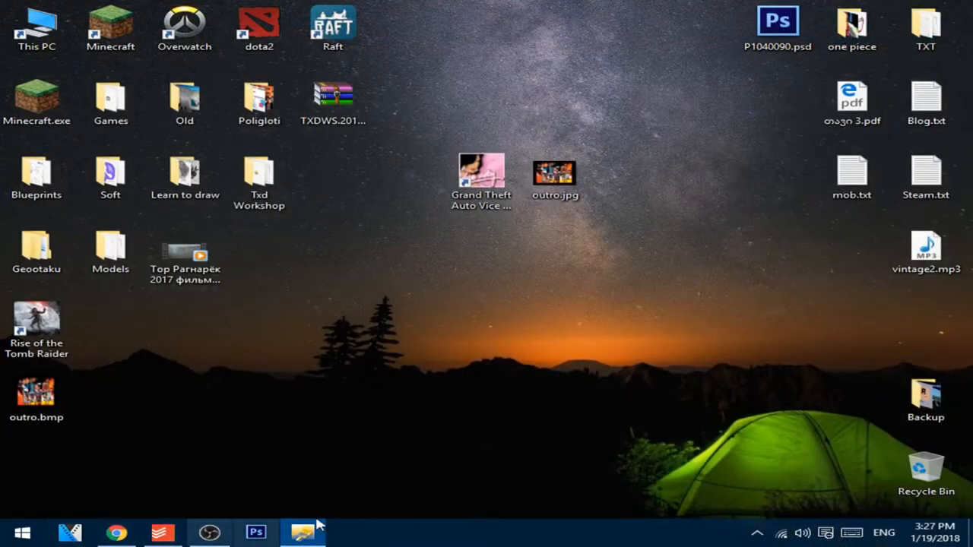
Import the edited outro.bmp from the Desktop into outro.txd and save the archive.
left_click(301, 532)
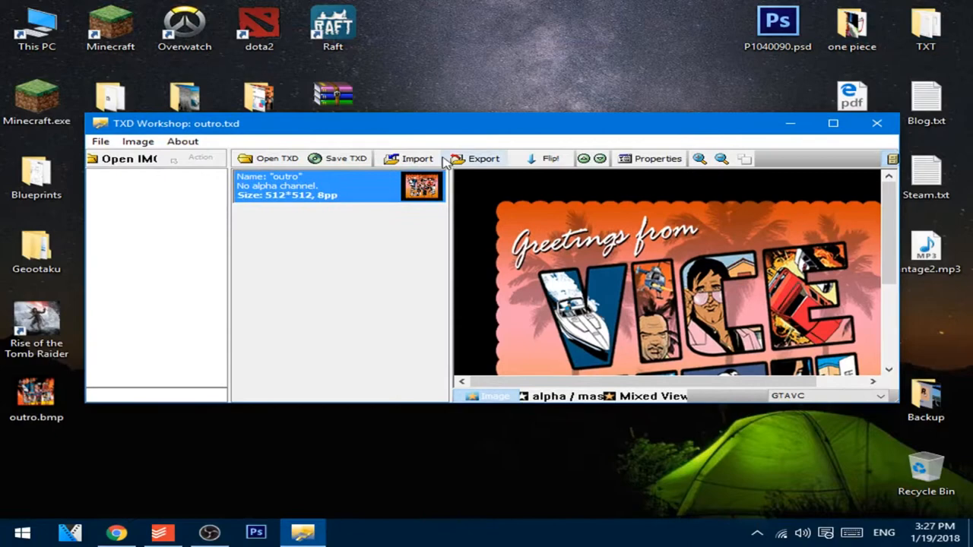
left_click(417, 158)
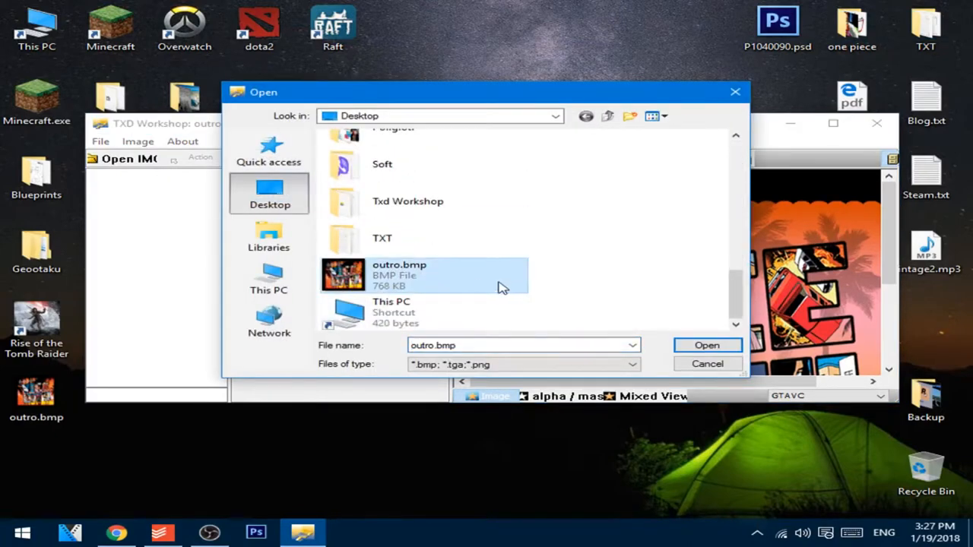
left_click(708, 345)
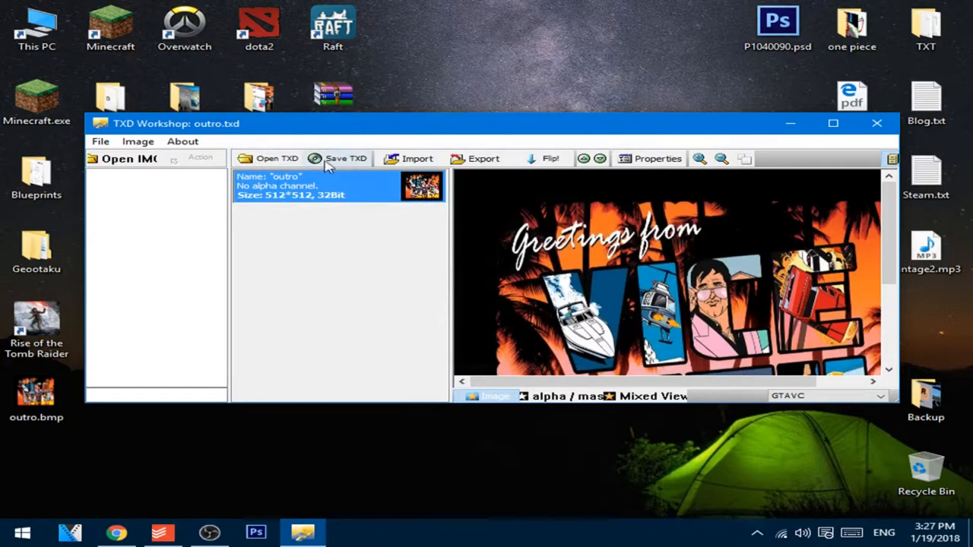
mouse_move(921, 189)
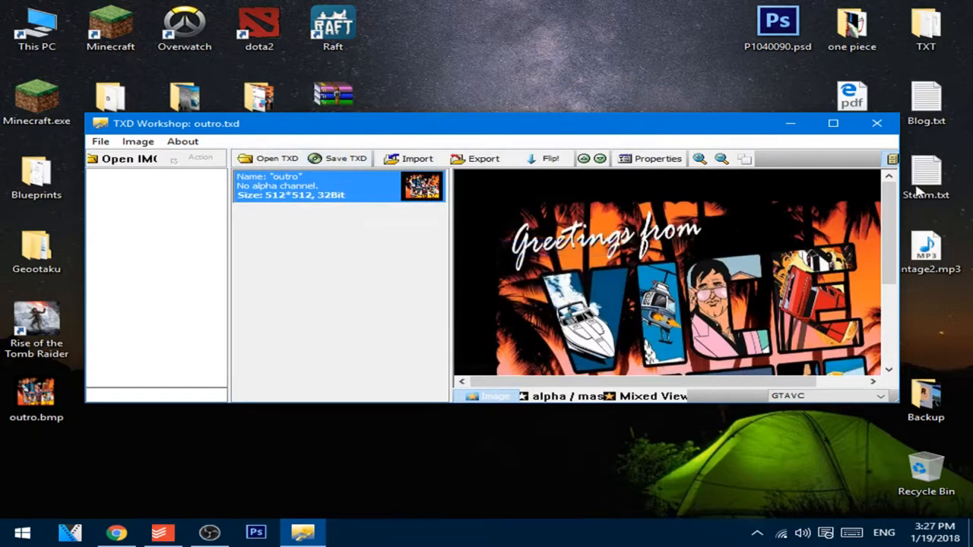
left_click(875, 123)
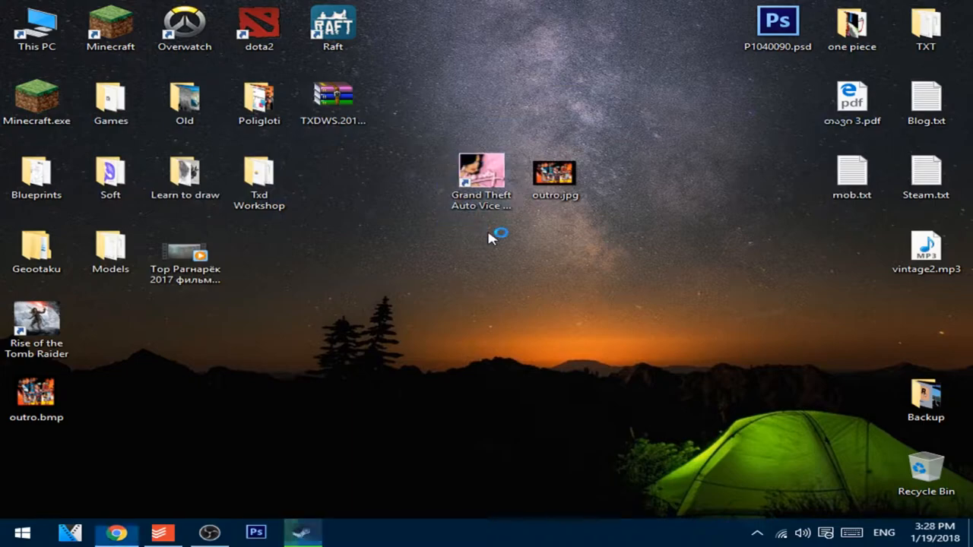
Launch Vice City to its main menu to check the new outro.
double_click(480, 173)
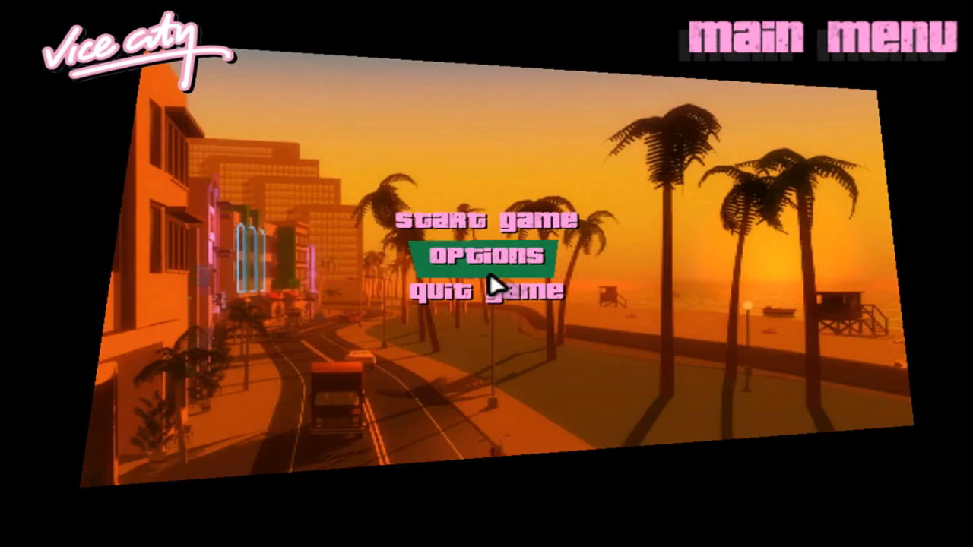